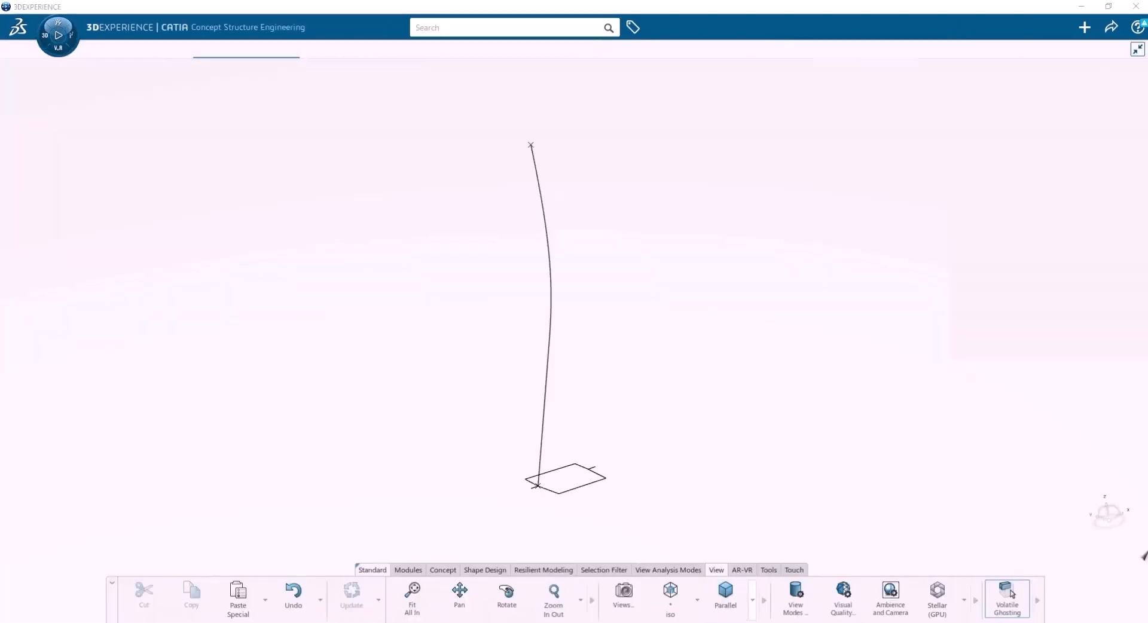
Begin a Concept Surface from Sketch.508 and advance the creation wizard to step 2/2
click(591, 589)
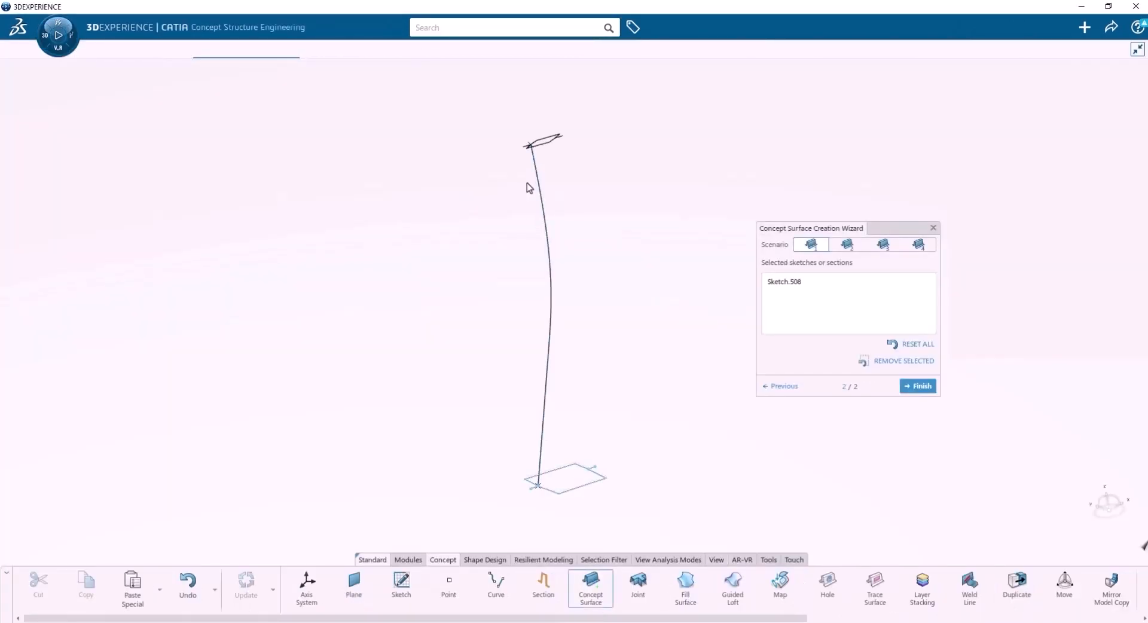
click(919, 385)
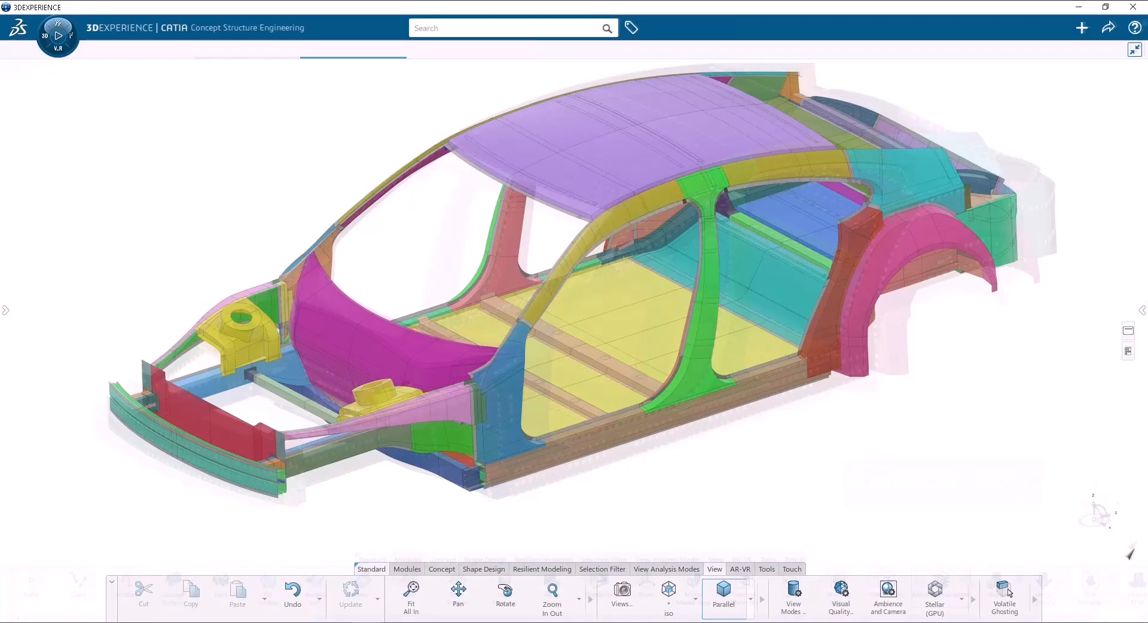
Load the body-in-white assembly and zoom to the B-pillar area to check mesh and spot welds
click(441, 568)
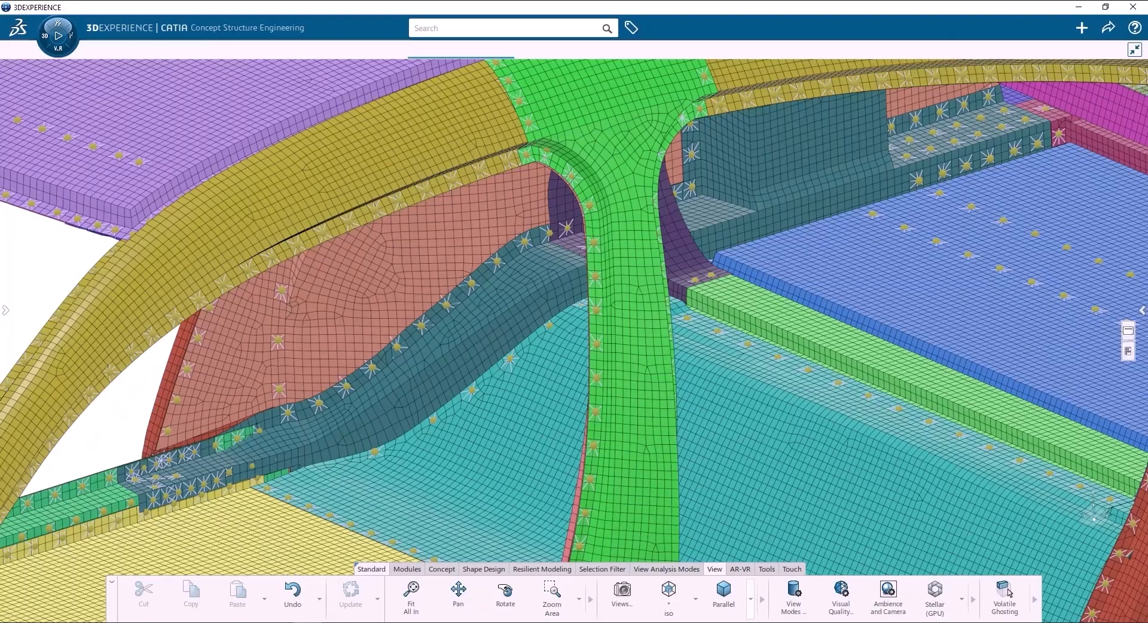
click(411, 600)
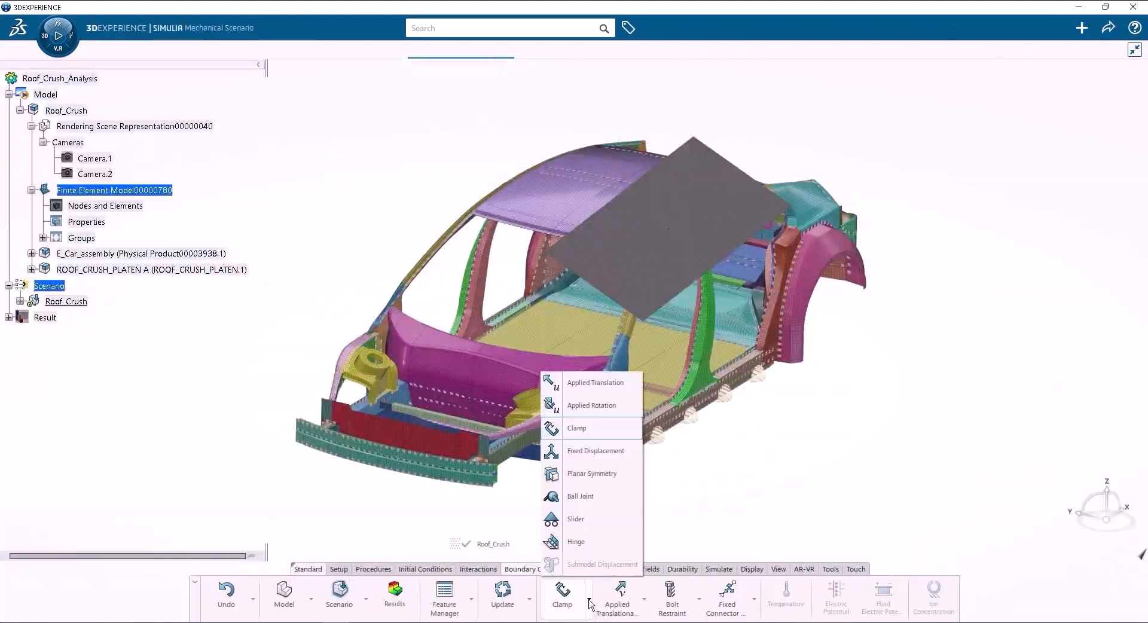
Expand the Clamp dropdown under Boundary Conditions to list restraint types for Roof_Crush
click(596, 383)
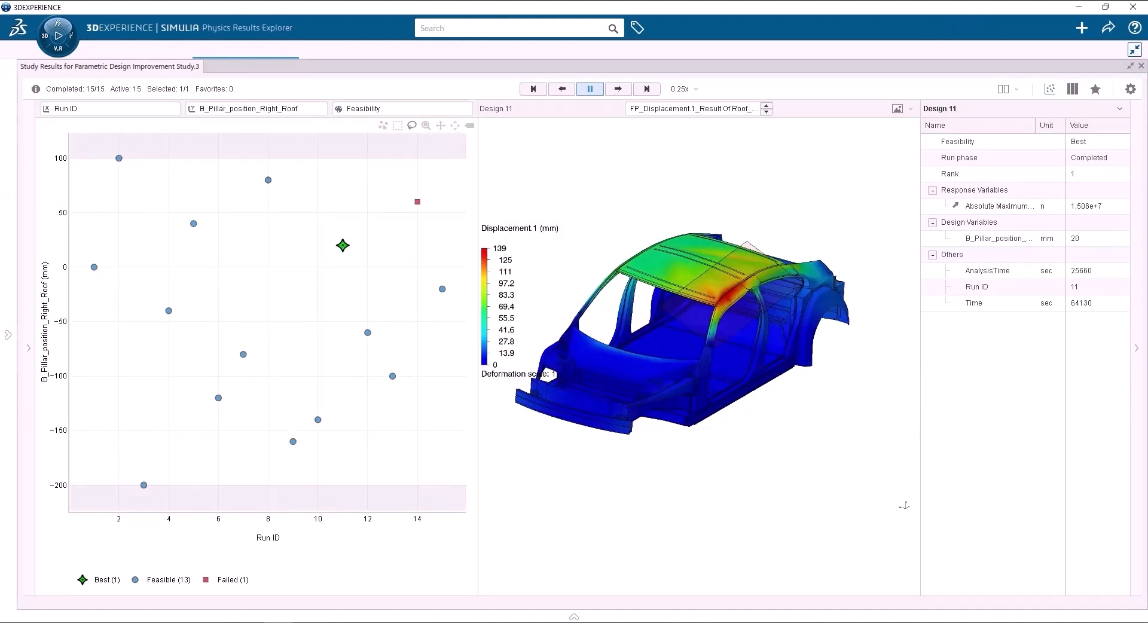
Show force-versus-time history for Run ID 1, then Run ID 10, from the study scatter plot
click(94, 266)
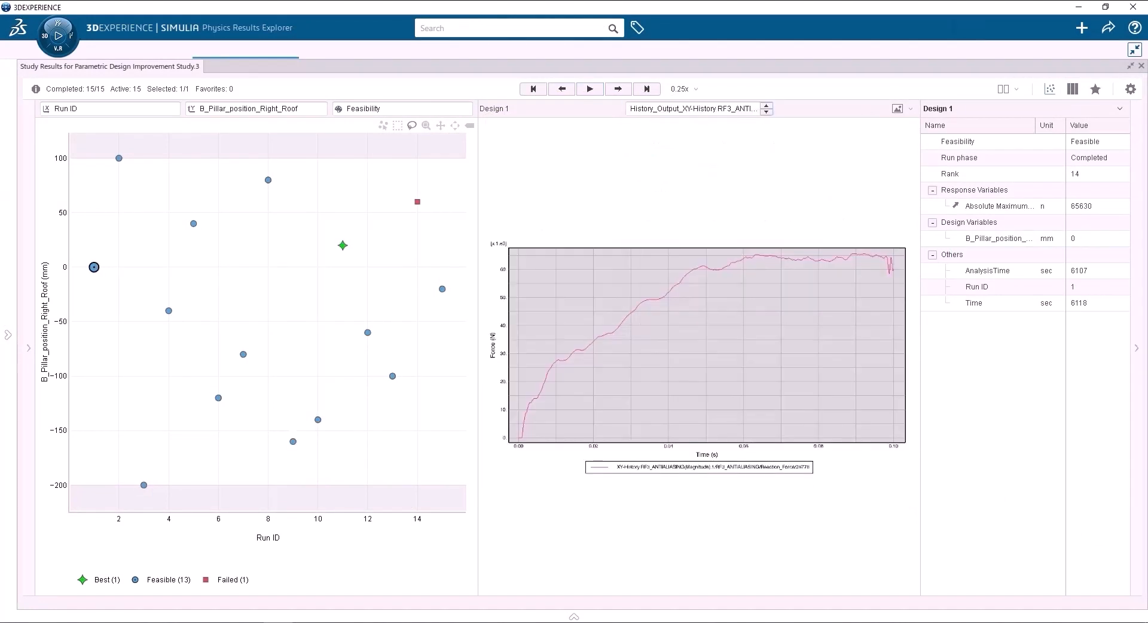
click(590, 89)
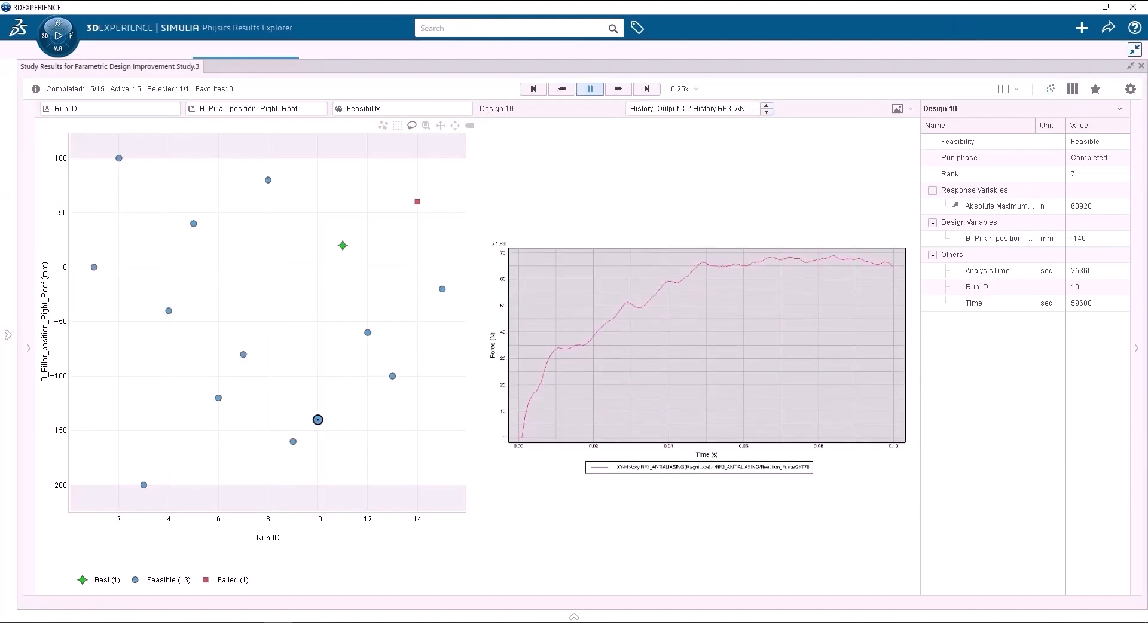